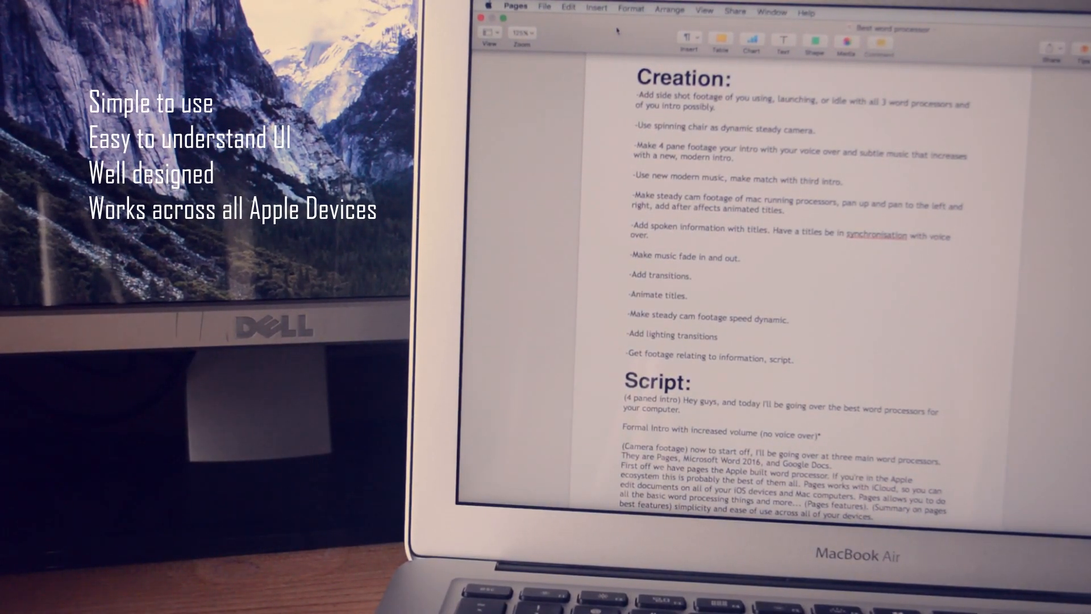
# Step: Close the Chart gallery and insert an empty text box on the blank page
pyautogui.click(410, 55)
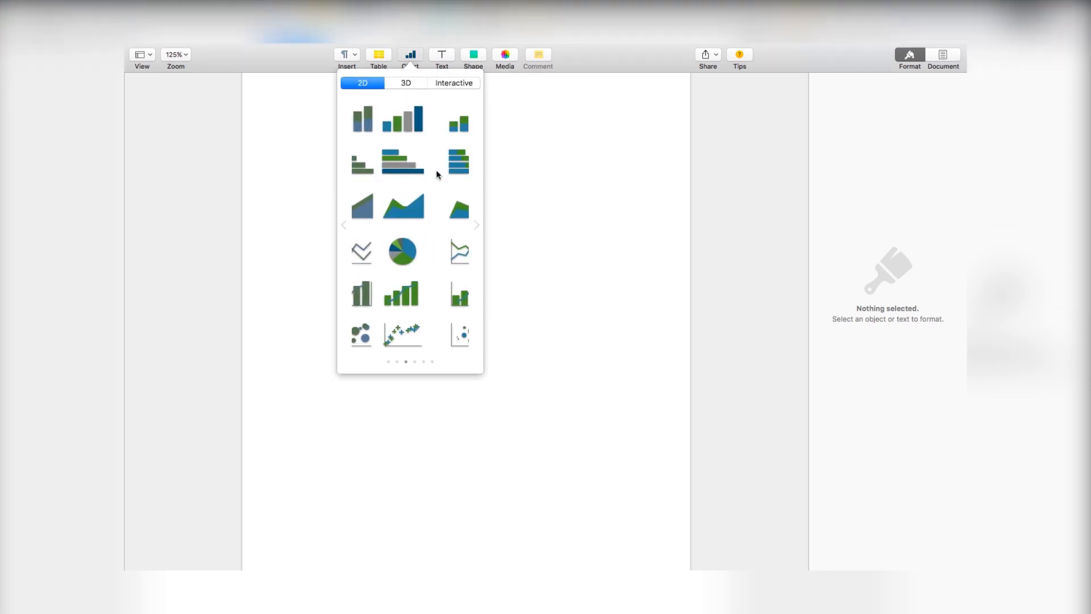
pyautogui.click(443, 55)
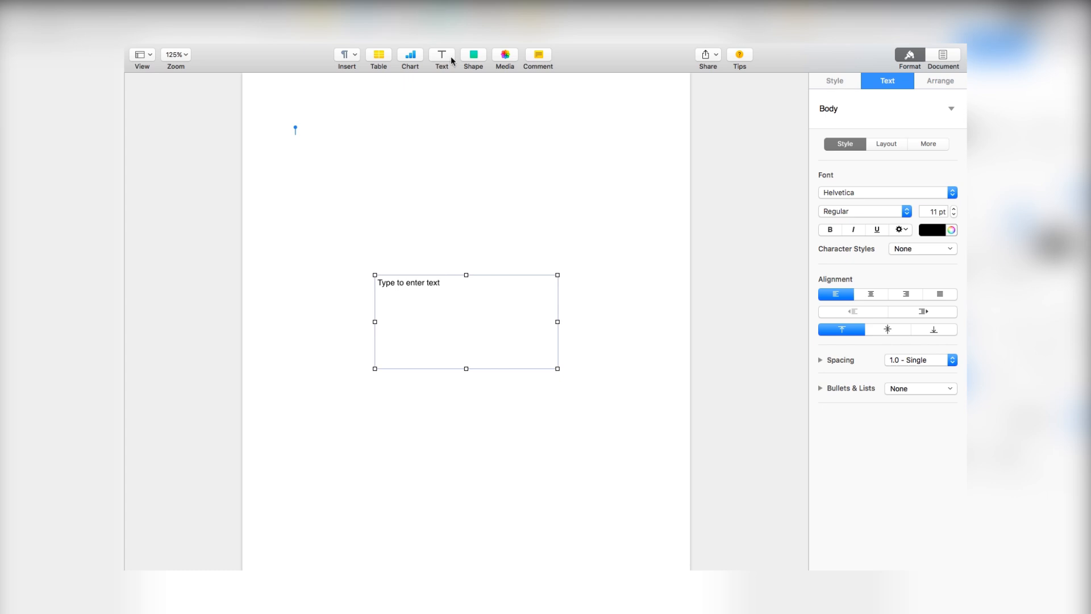
pyautogui.click(504, 55)
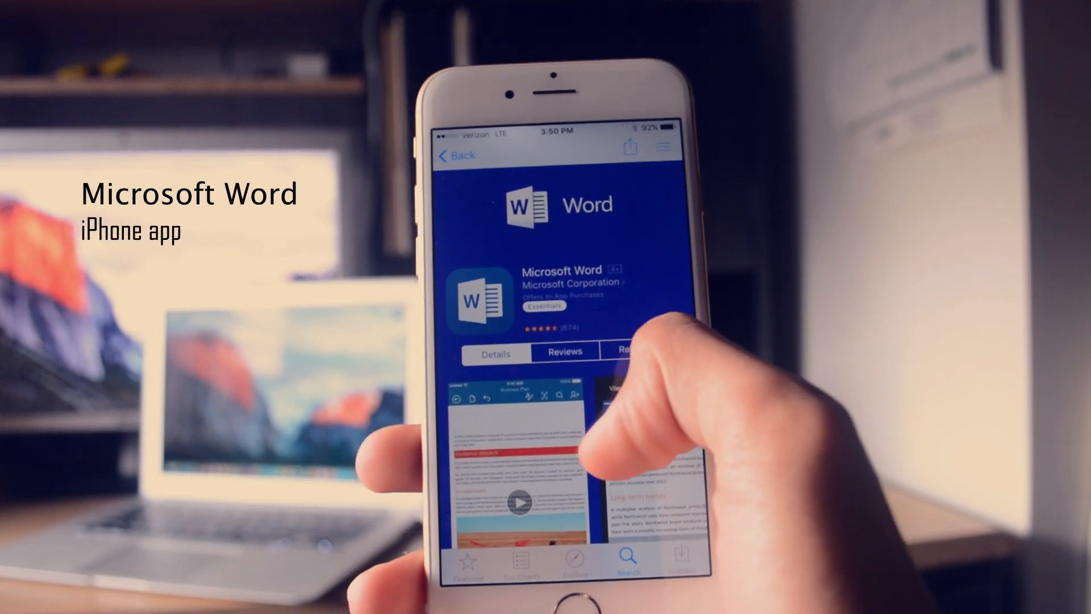
pyautogui.scroll(-3)
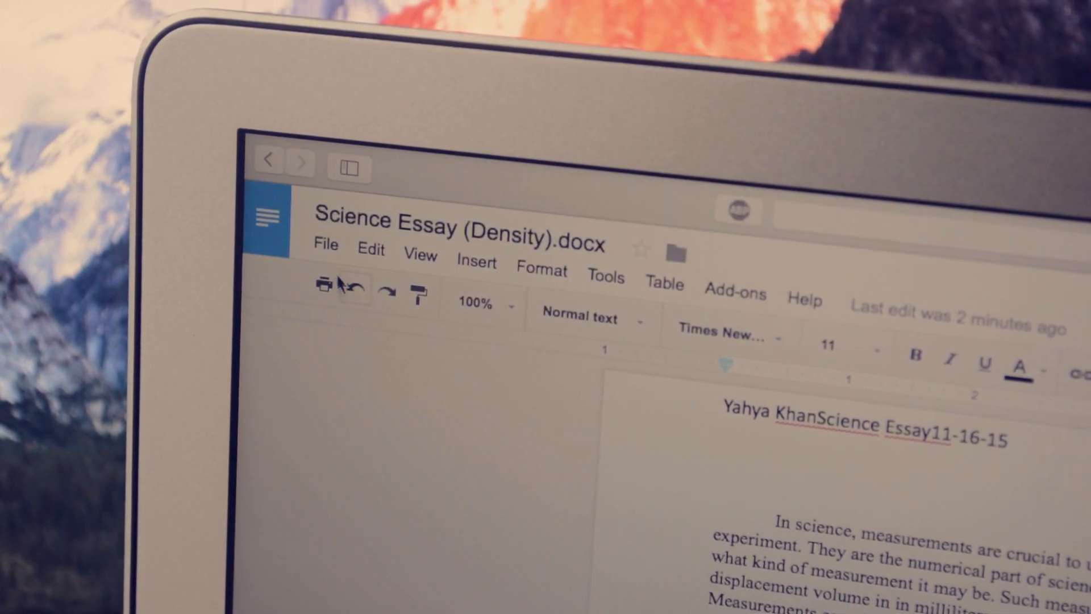
pyautogui.click(325, 246)
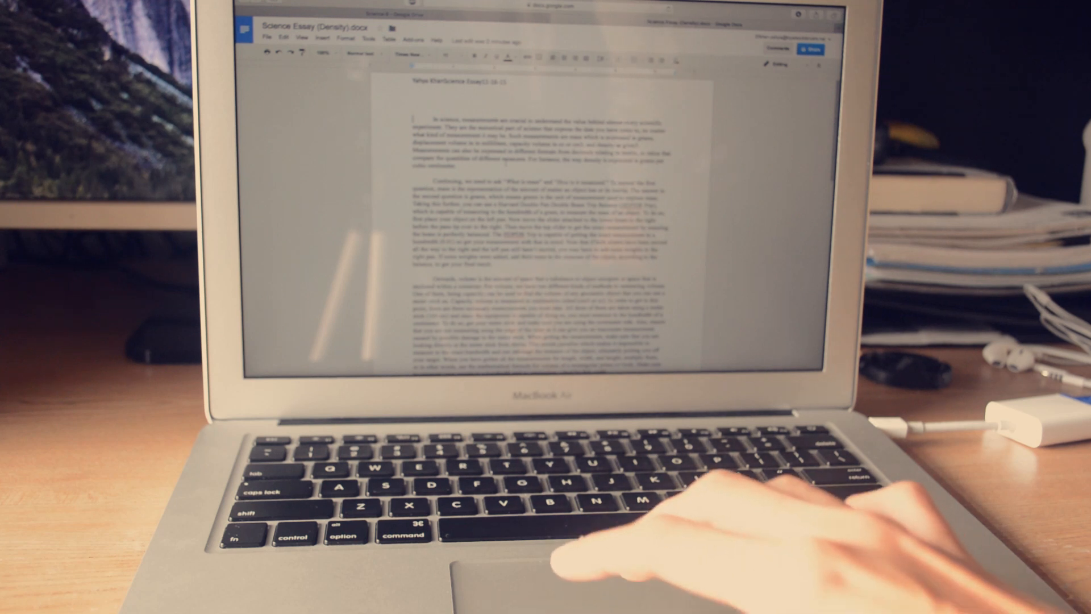
pyautogui.scroll(-3)
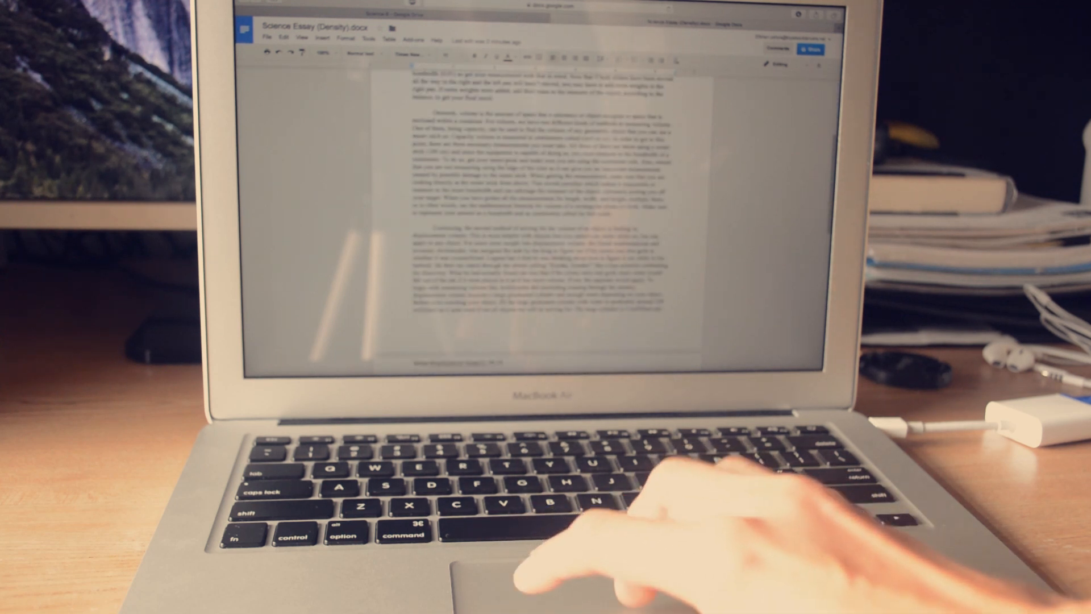
pyautogui.scroll(-3)
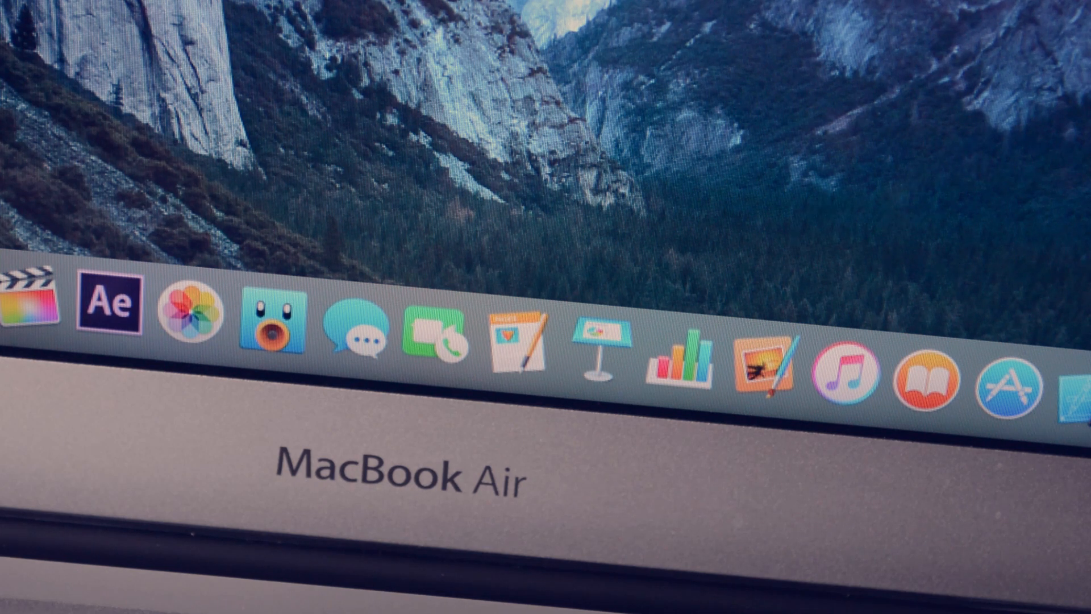
pyautogui.moveTo(138, 162)
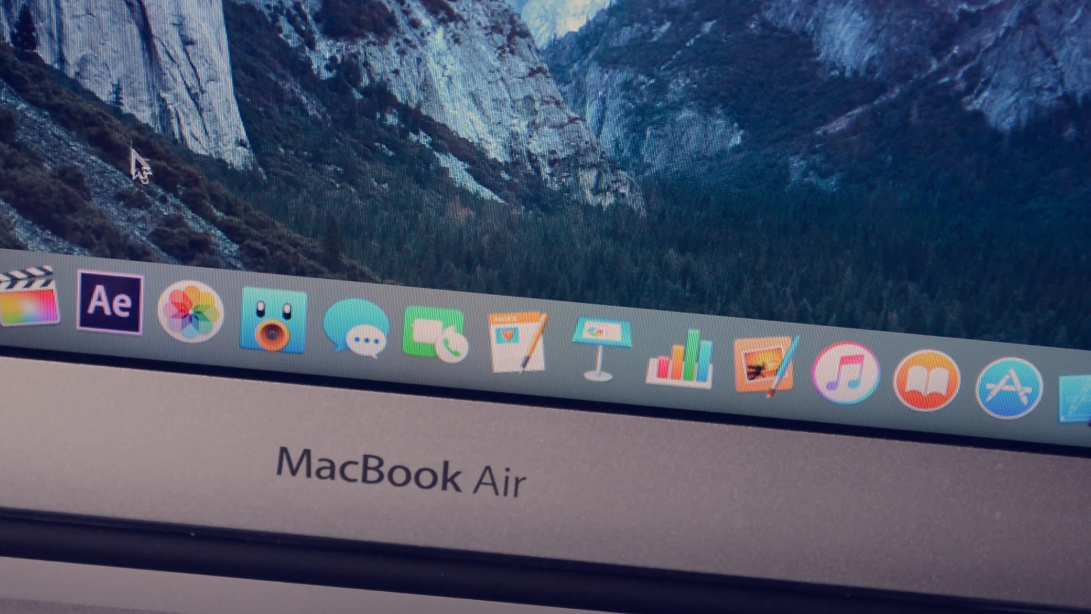